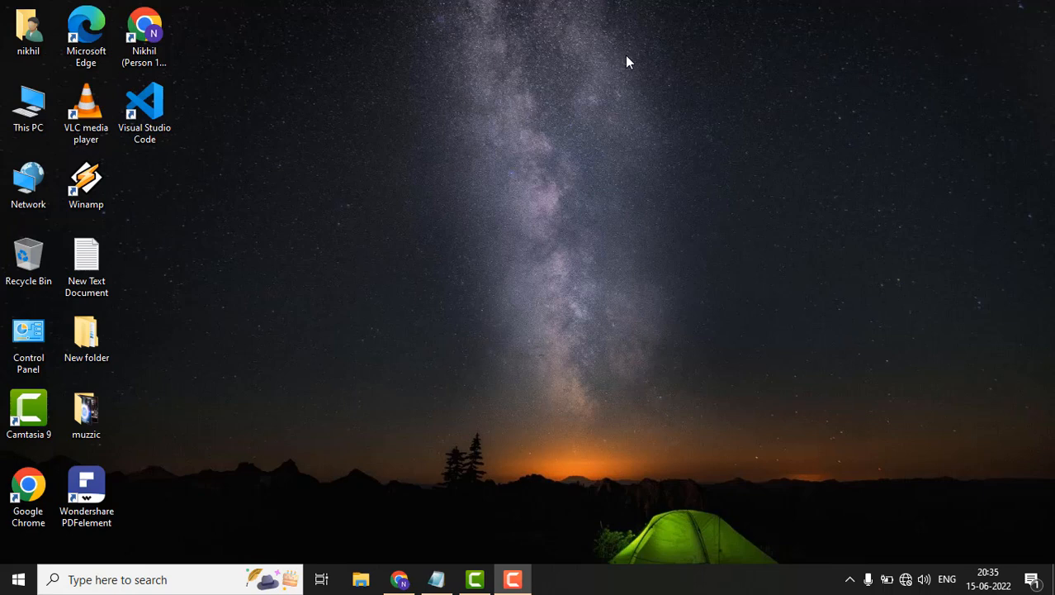
mouse_move(637, 80)
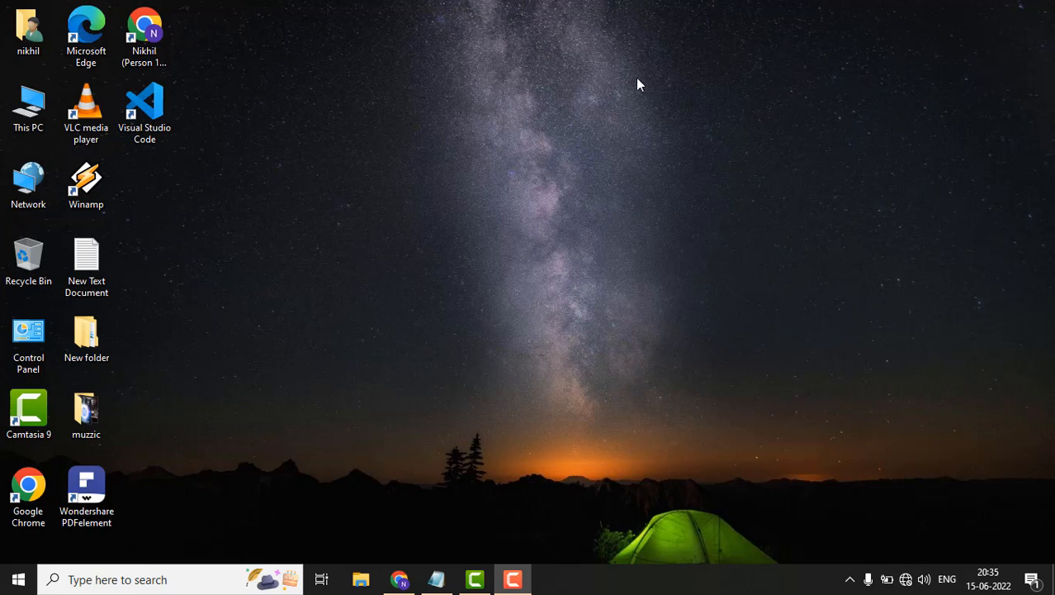
mouse_move(654, 112)
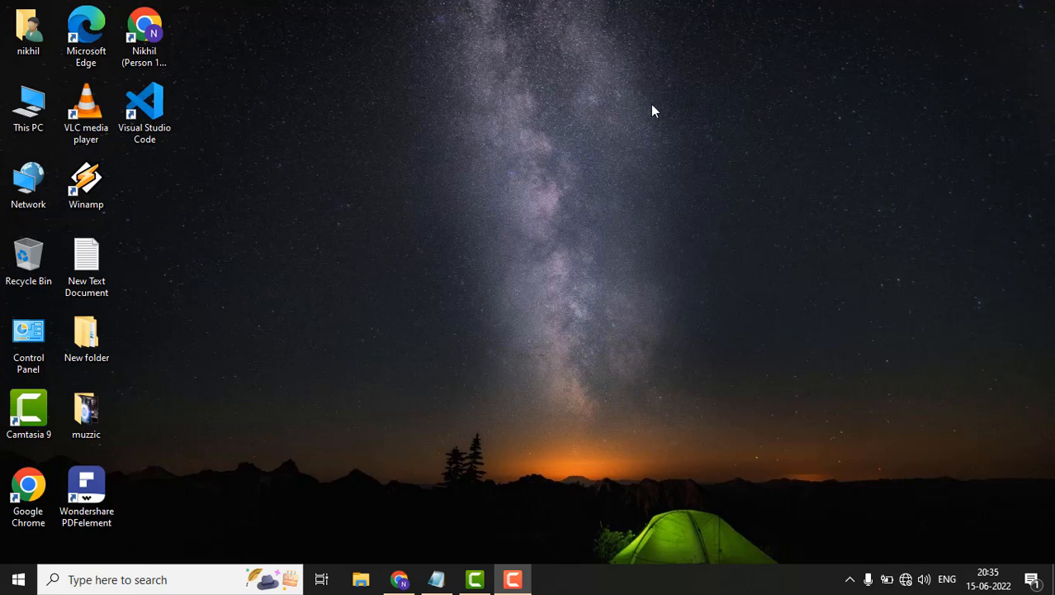
Refresh the desktop from its shortcut menu and go to the Default apps page under Apps
right_click(654, 107)
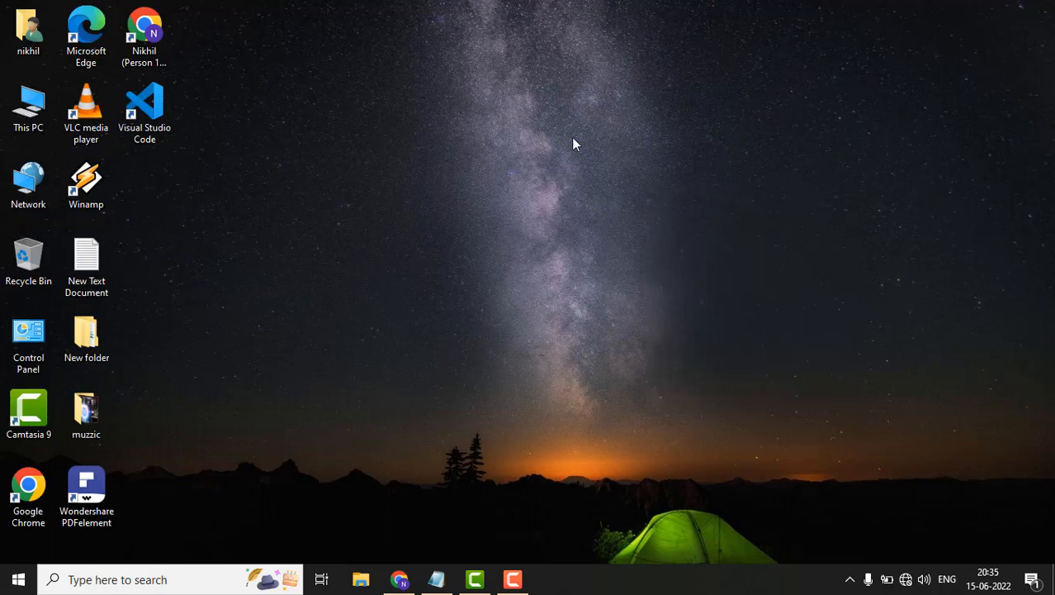
right_click(575, 142)
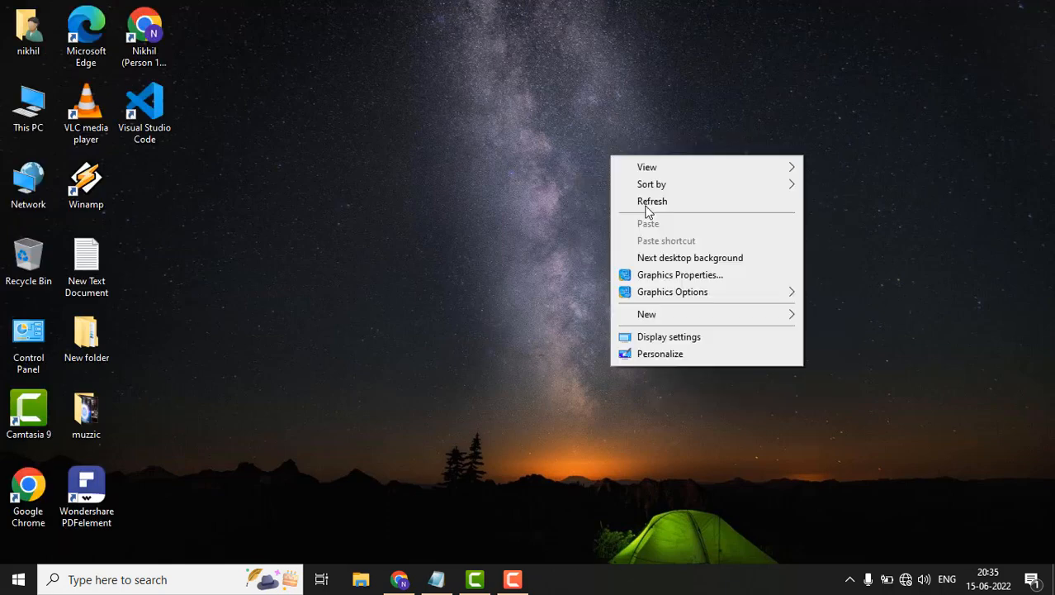
click(653, 201)
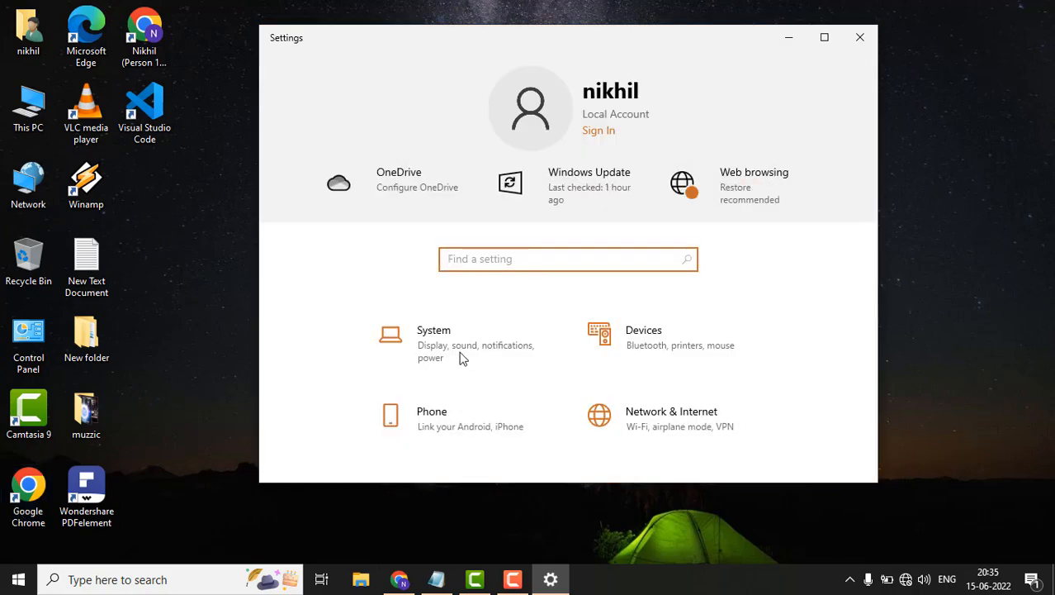
scroll(down, 3)
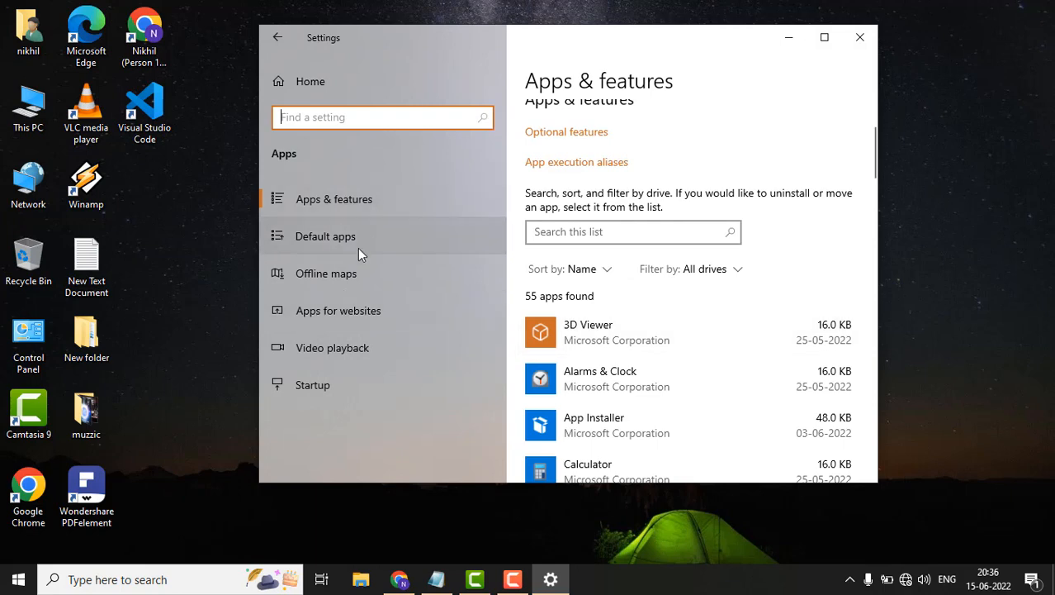
click(324, 237)
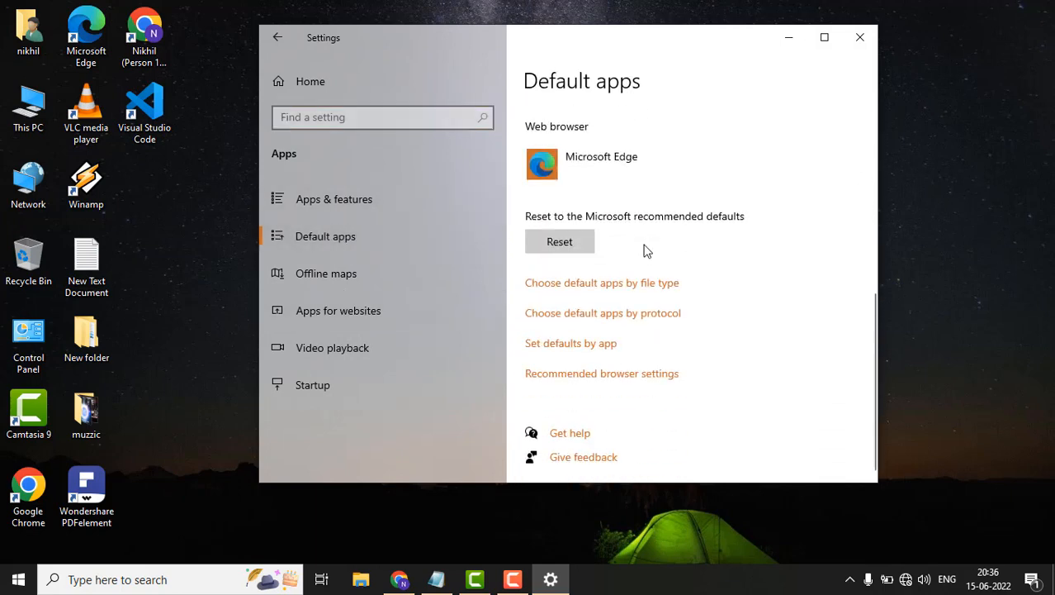
mouse_move(558, 294)
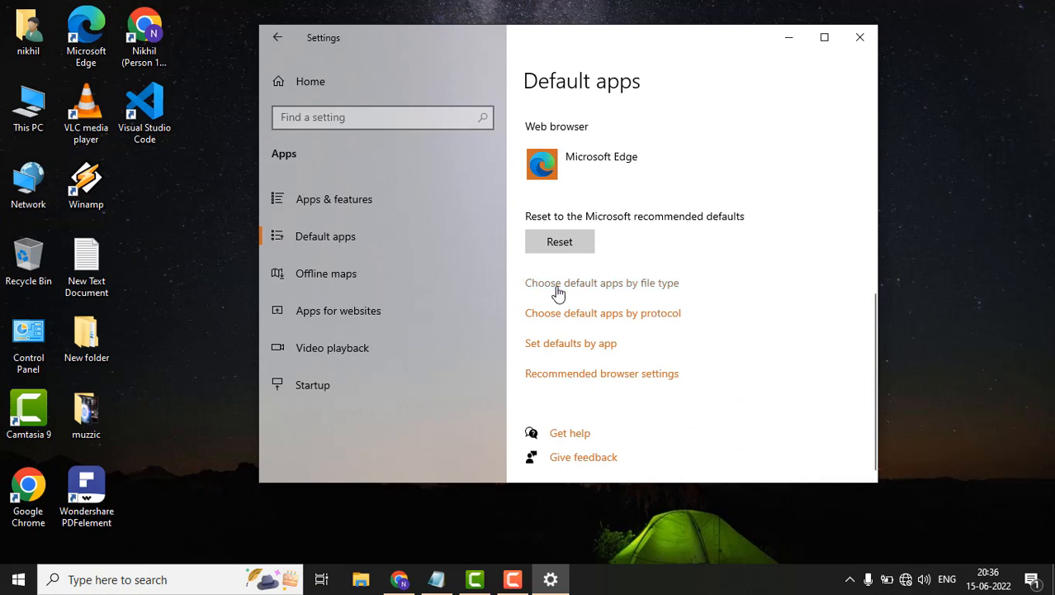
Show the default-apps-by-file-type list down to the .jpe and .jpeg entries set to Photos
click(601, 282)
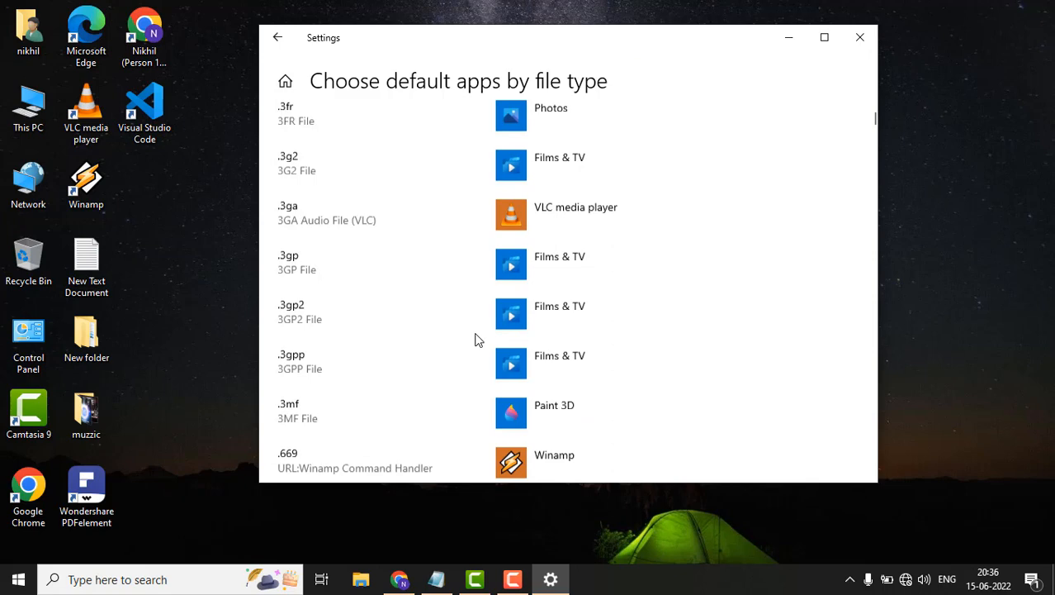
scroll(down, 3)
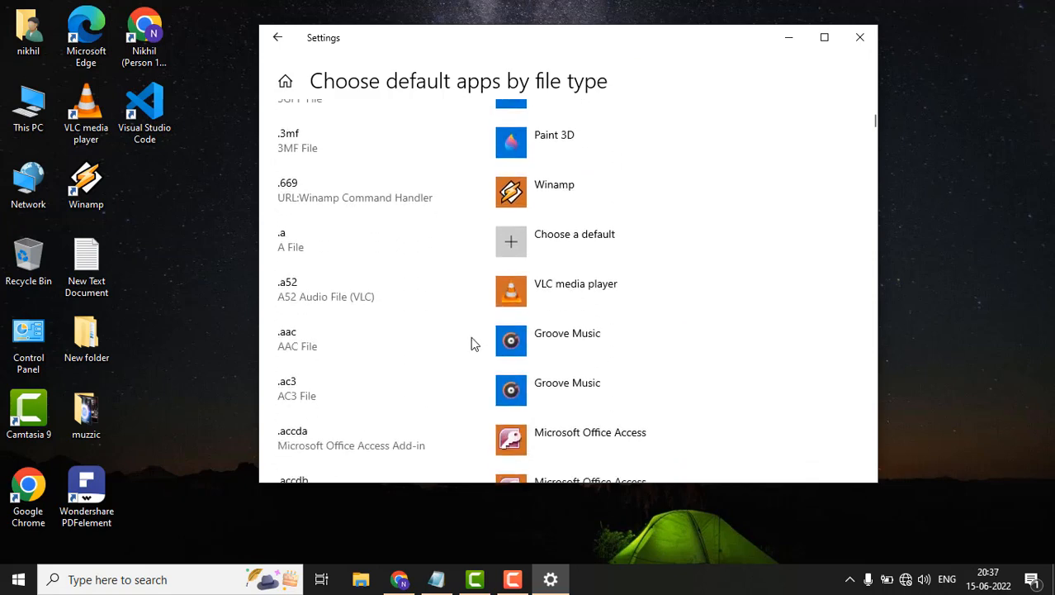
scroll(down, 3)
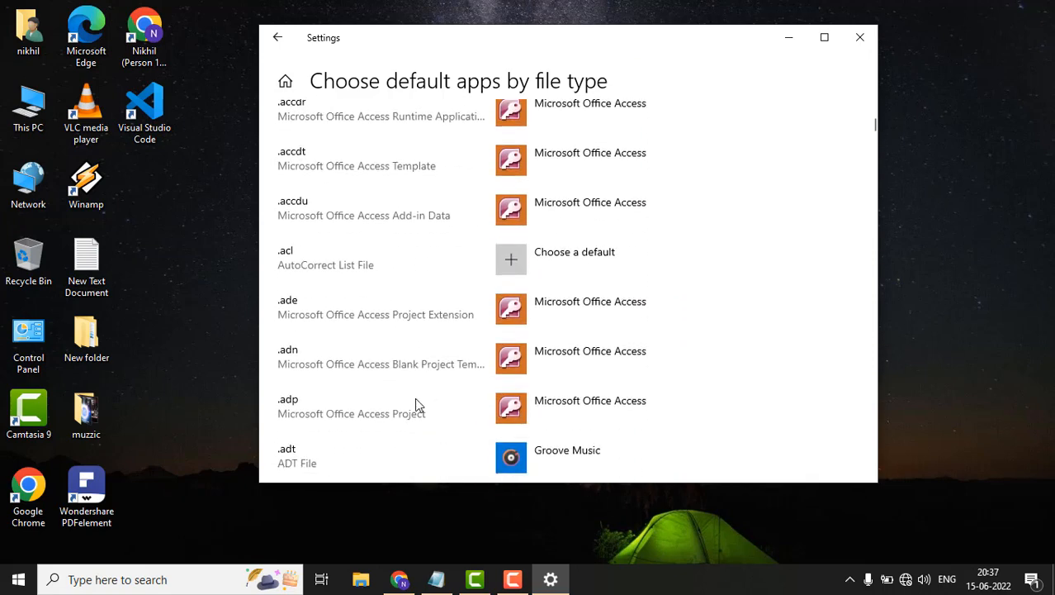
scroll(down, 3)
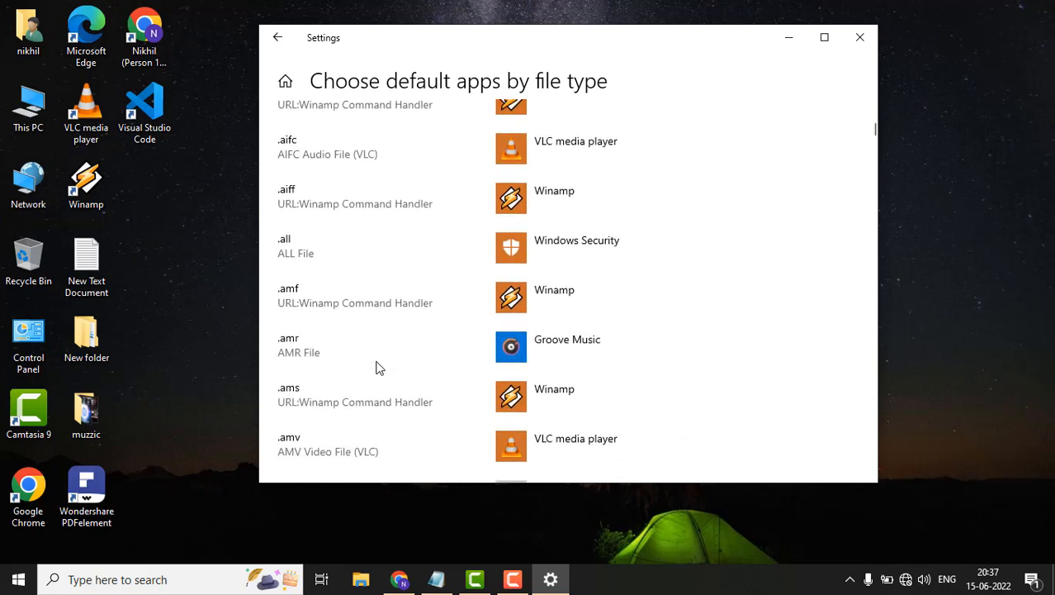
scroll(down, 3)
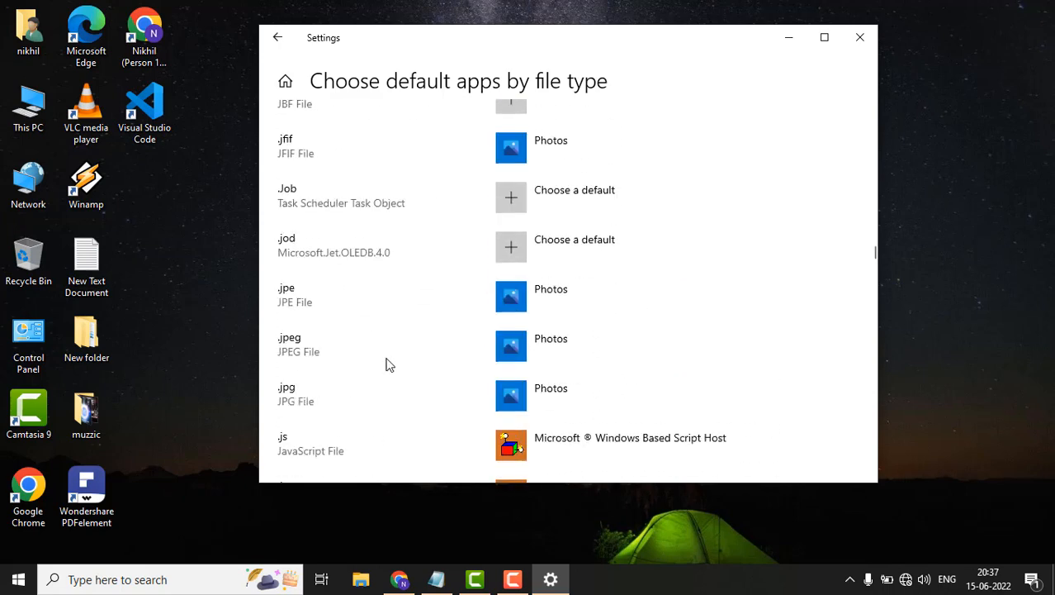
mouse_move(462, 305)
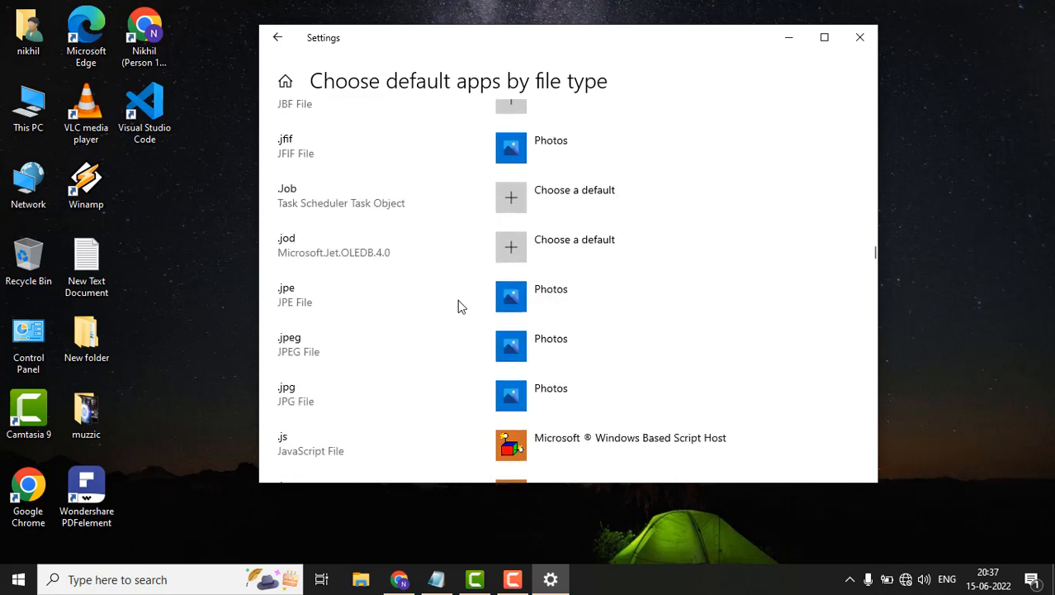
mouse_move(565, 301)
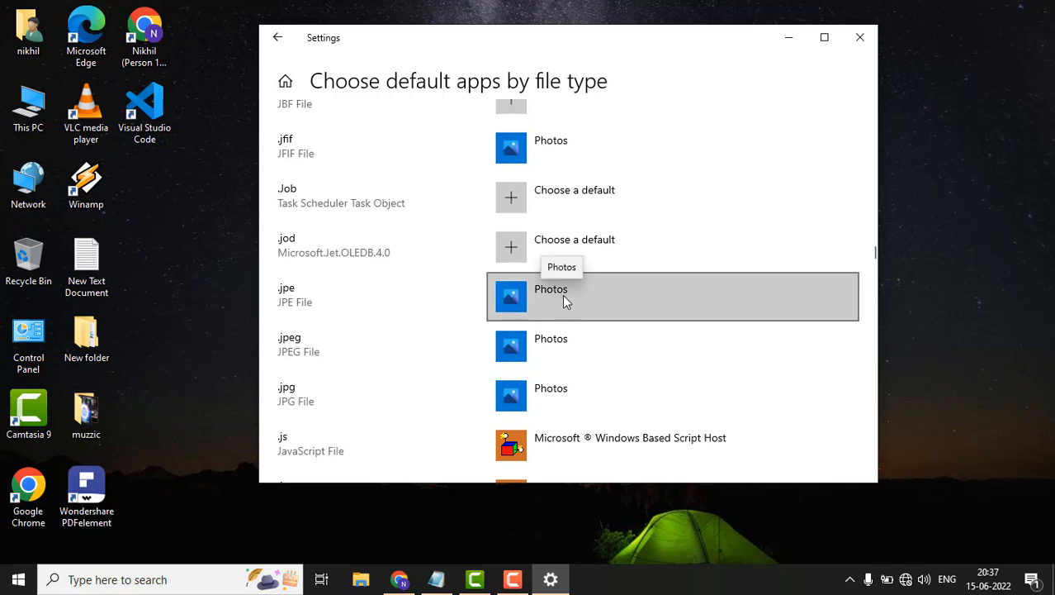
mouse_move(463, 355)
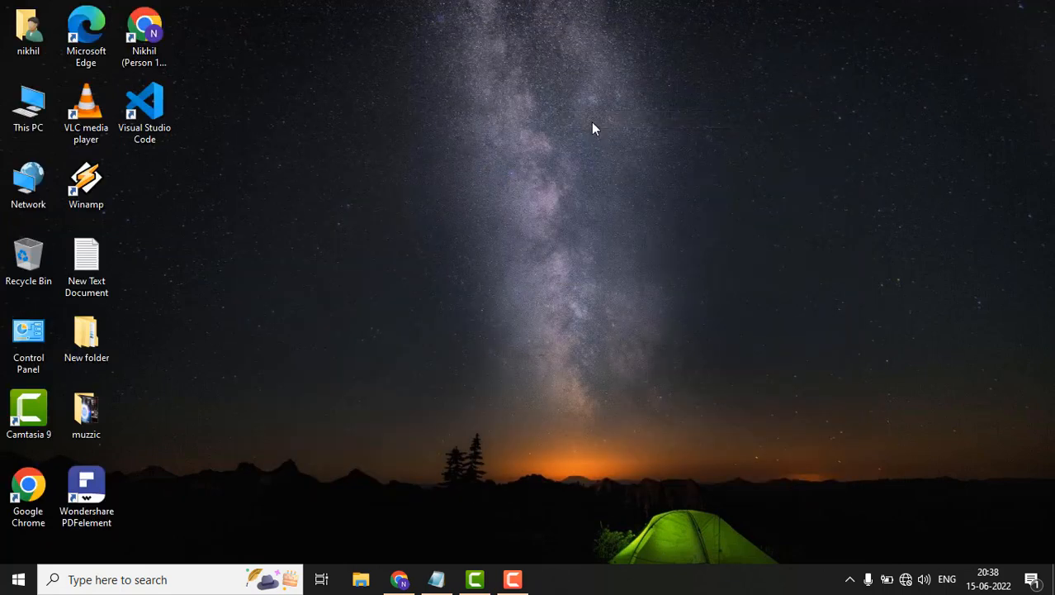
mouse_move(588, 188)
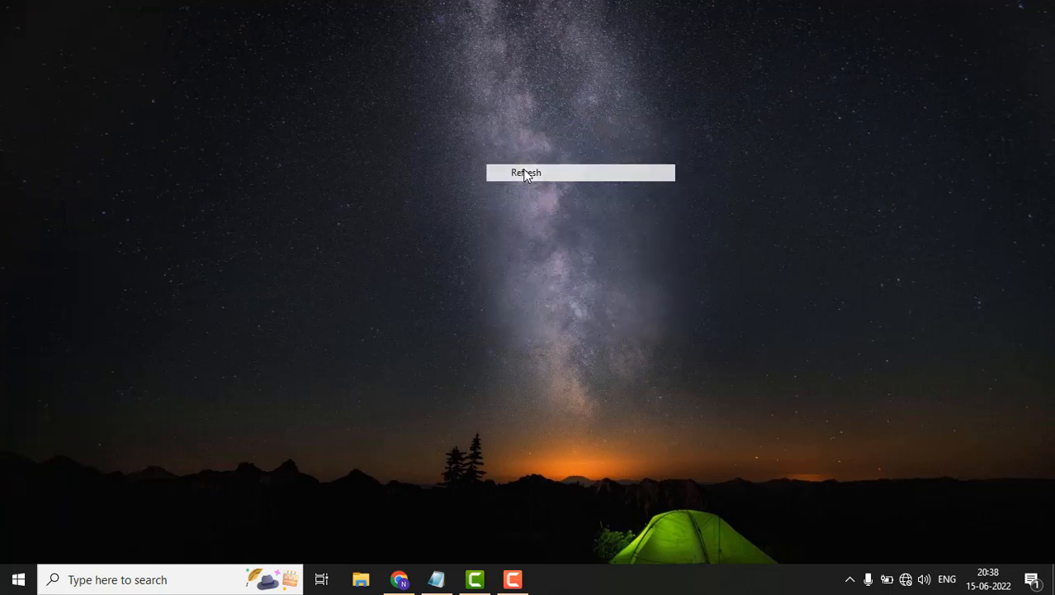
Refresh the desktop and reopen Settings on its home page
click(20, 578)
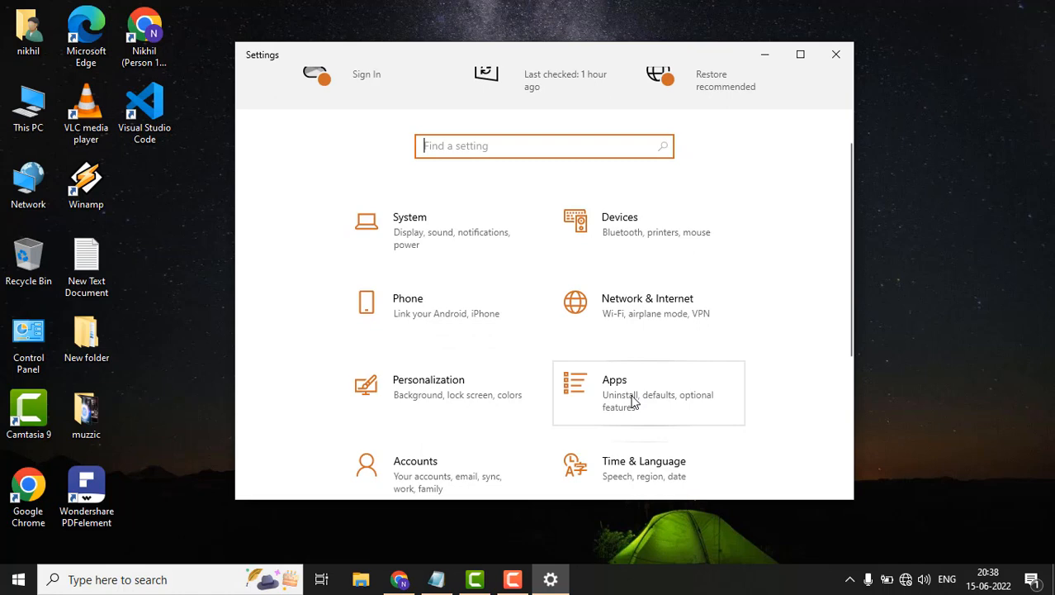
Filter Apps & features by 'pho' and expand the Microsoft Photos entry
click(636, 393)
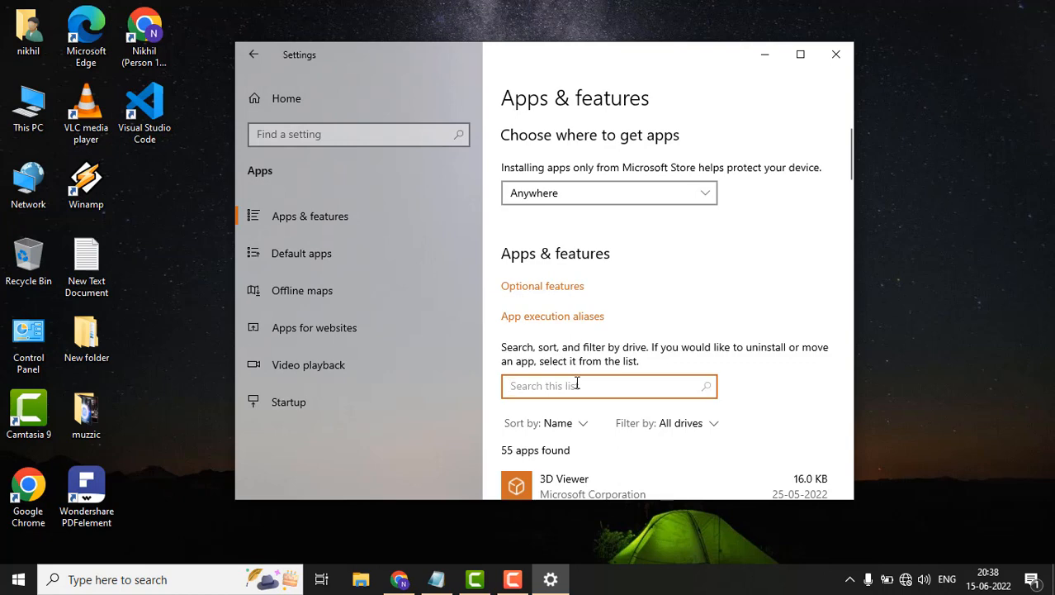
text(photos)
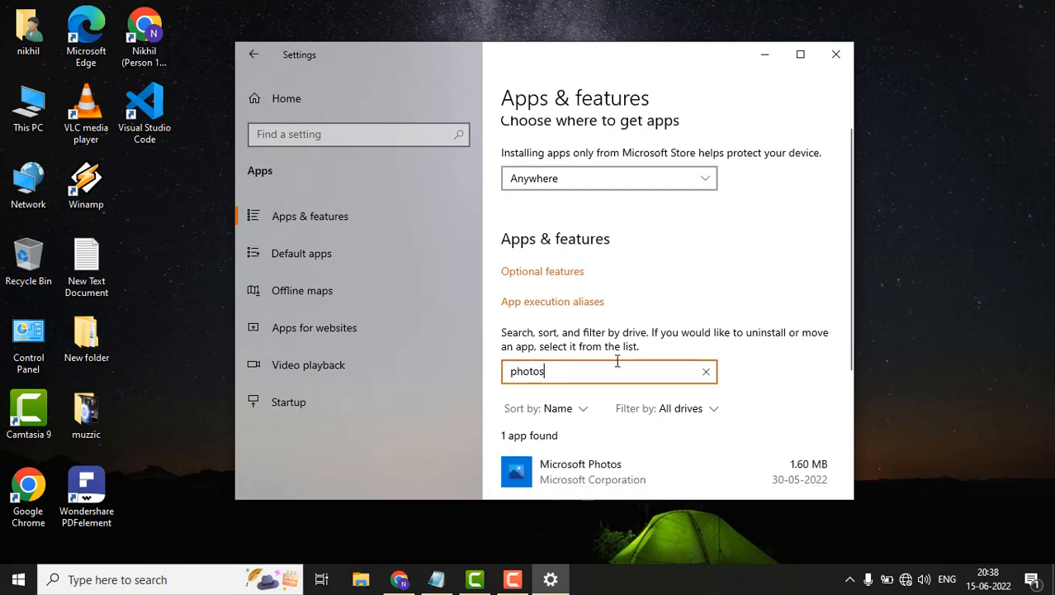
scroll(down, 3)
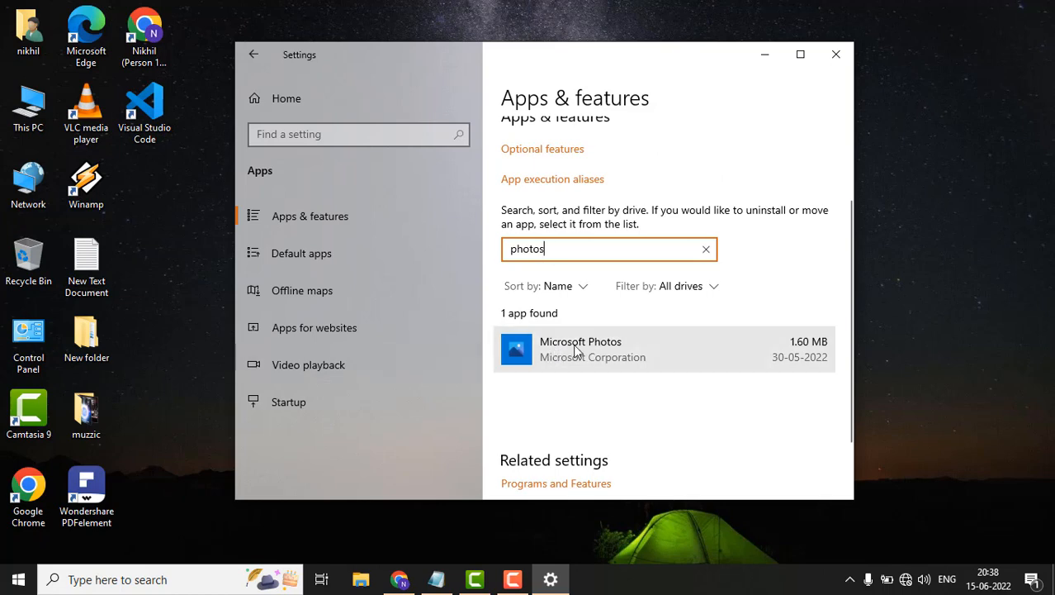
mouse_move(585, 360)
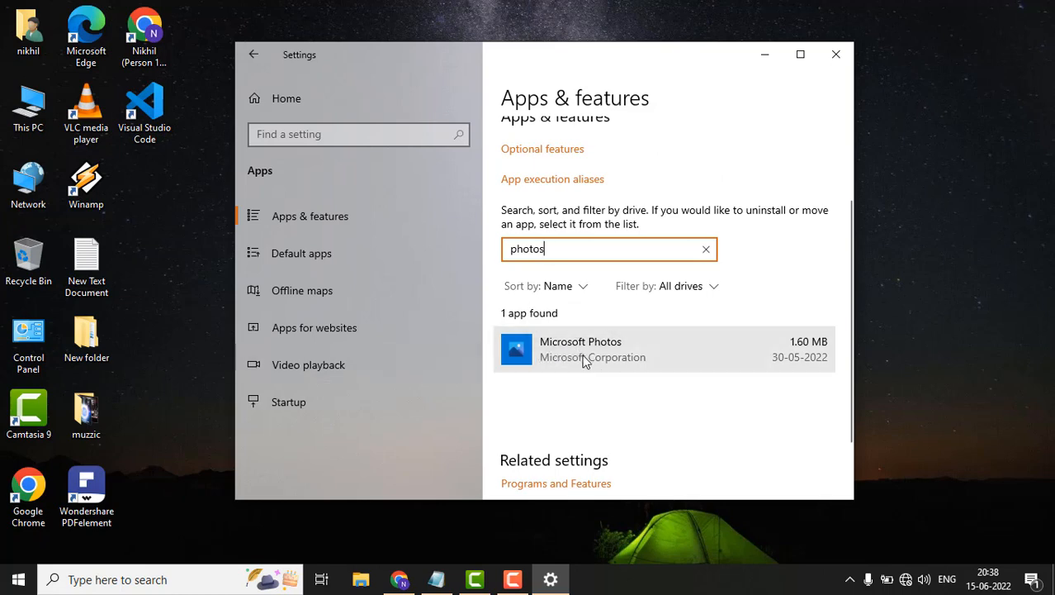
click(580, 349)
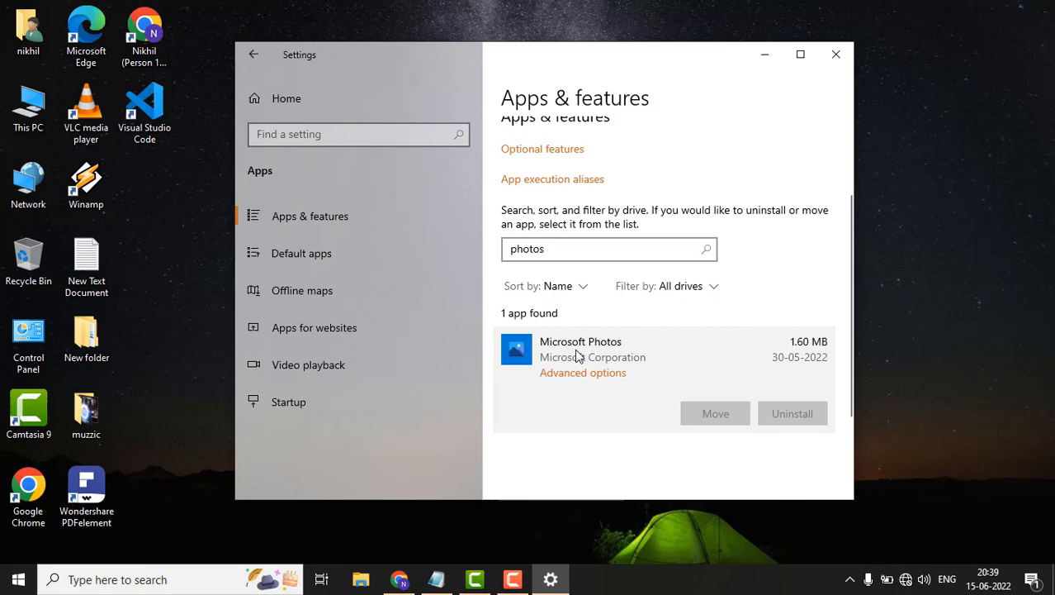
mouse_move(580, 378)
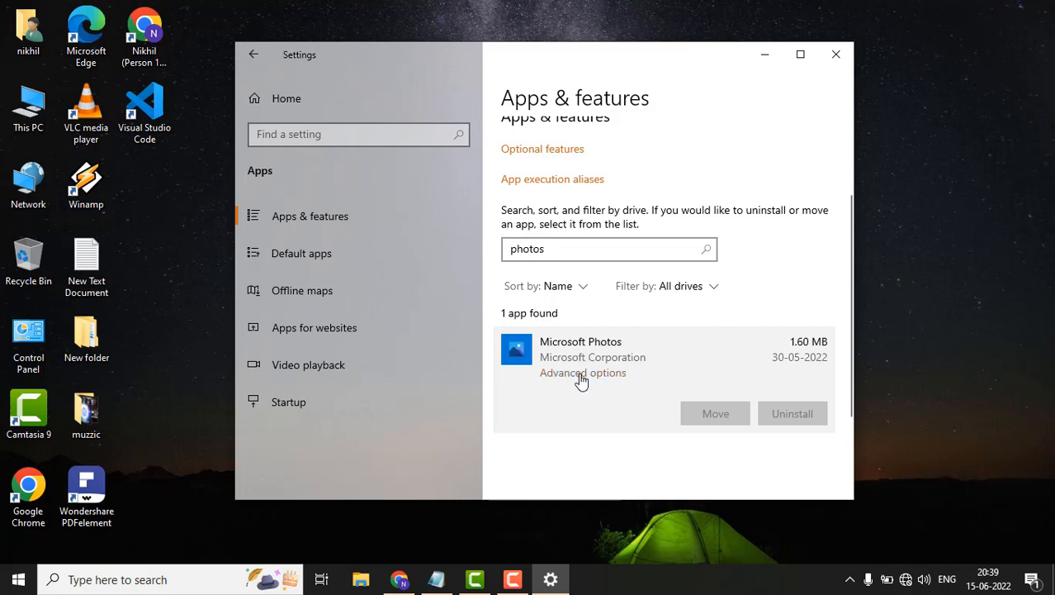
In Microsoft Photos advanced options, run Repair and then request Reset to show the warning
click(582, 372)
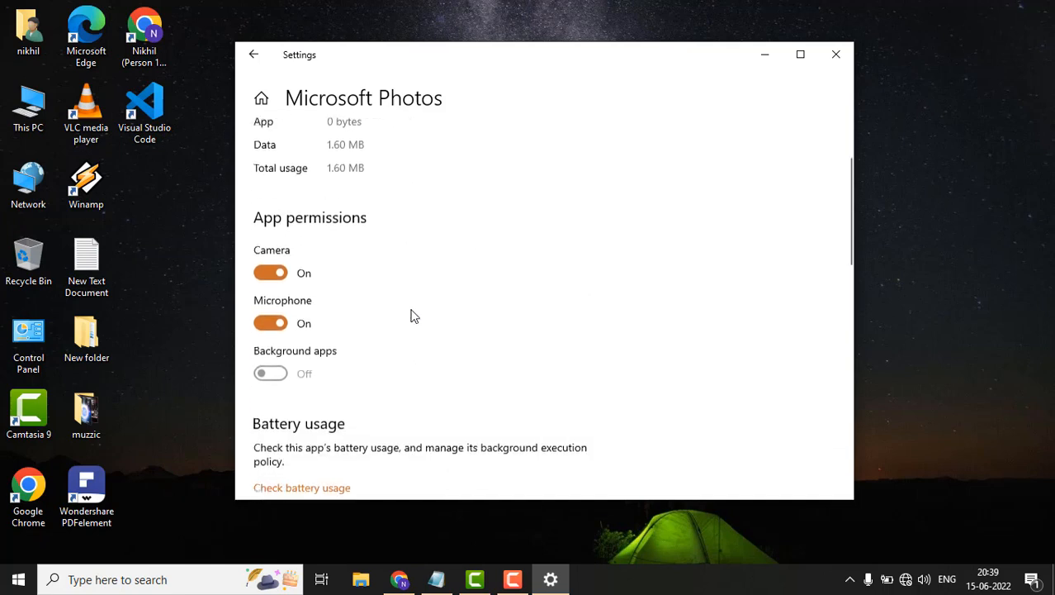
scroll(down, 3)
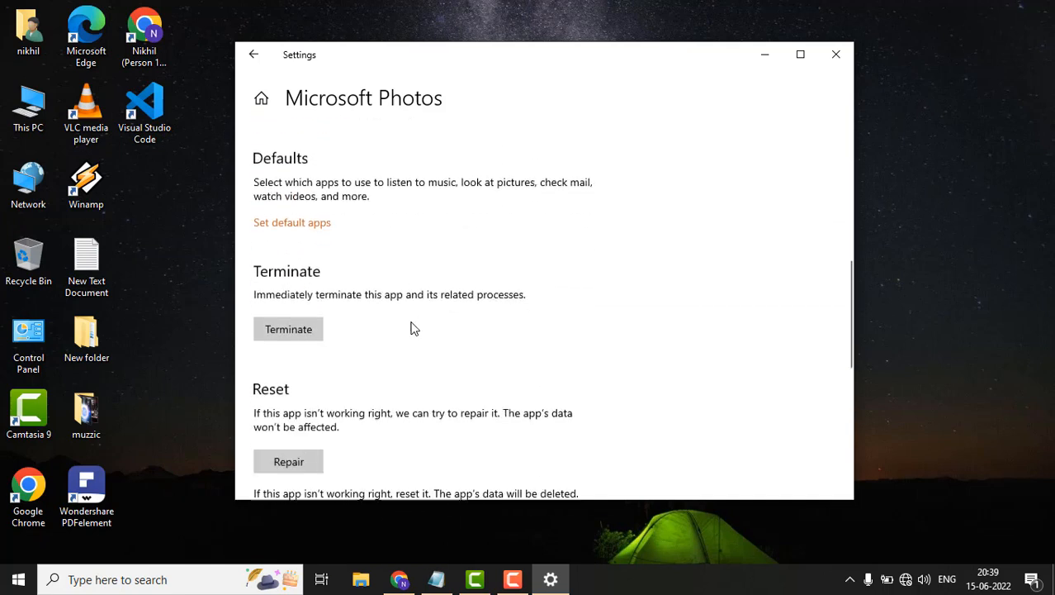
scroll(down, 3)
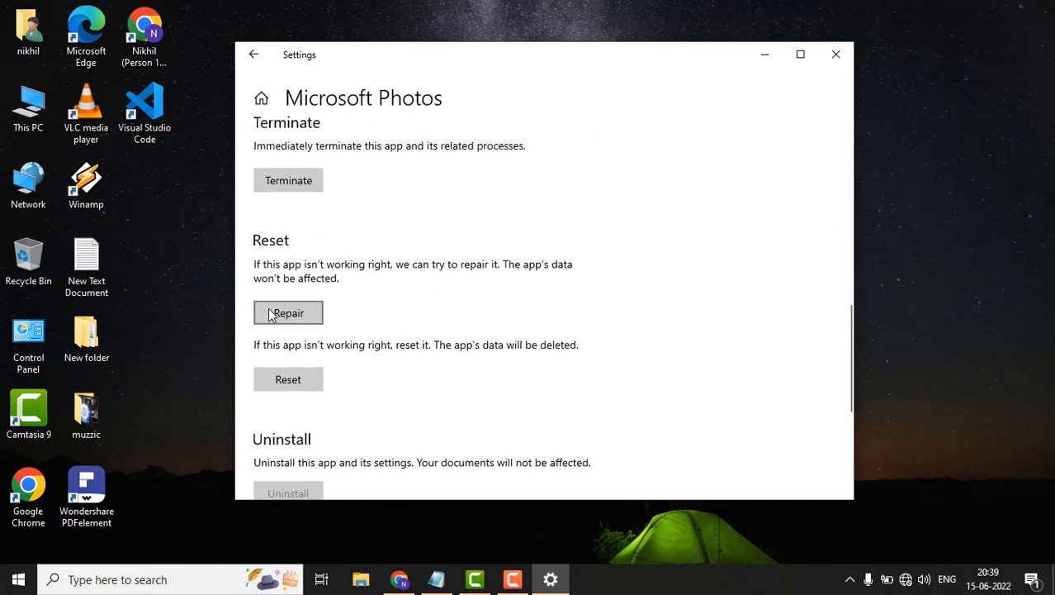
click(288, 312)
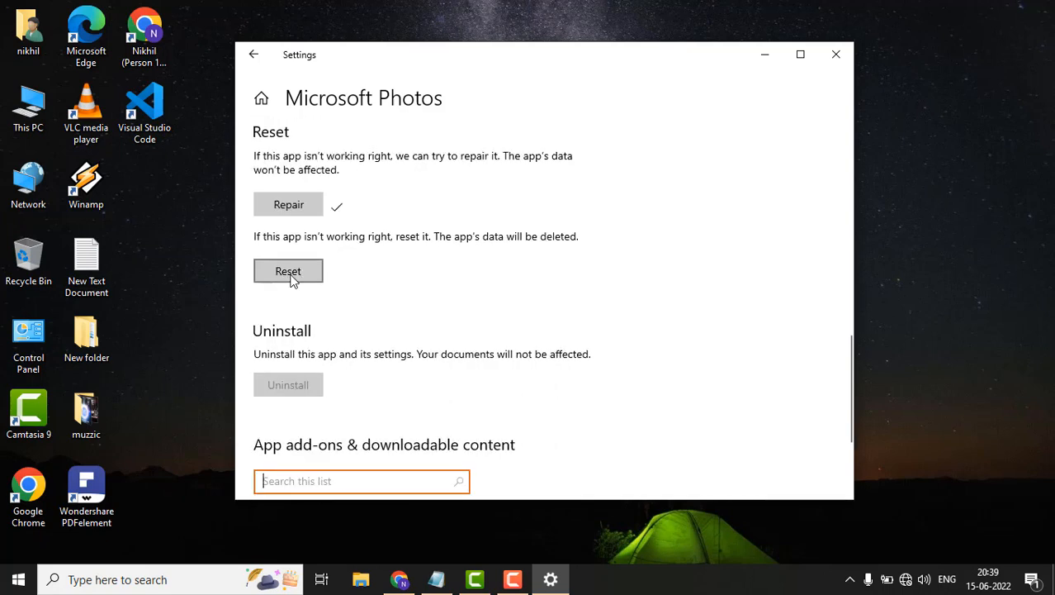
click(288, 271)
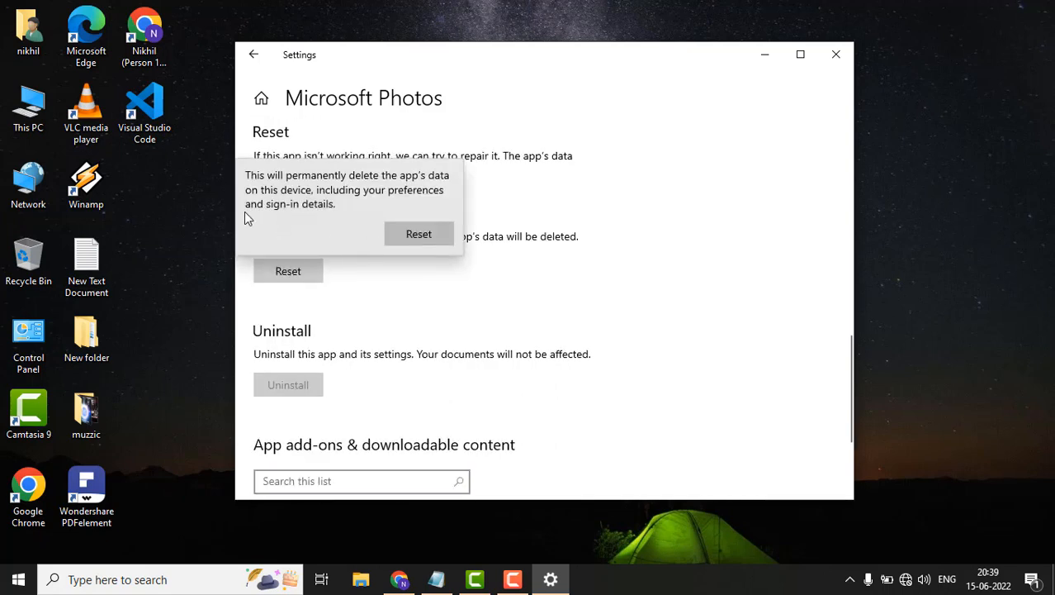
mouse_move(327, 213)
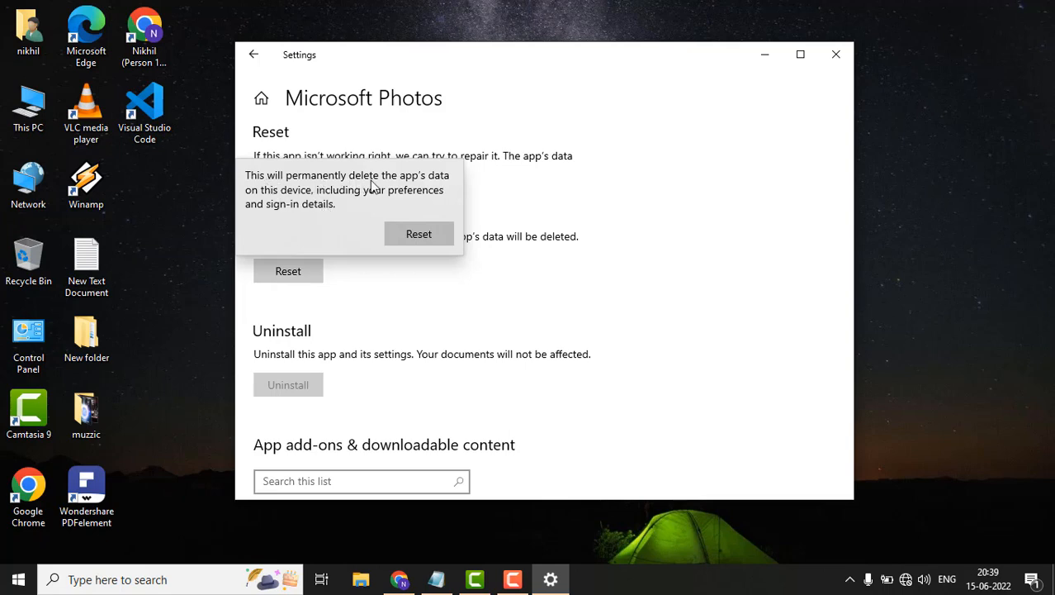
mouse_move(337, 202)
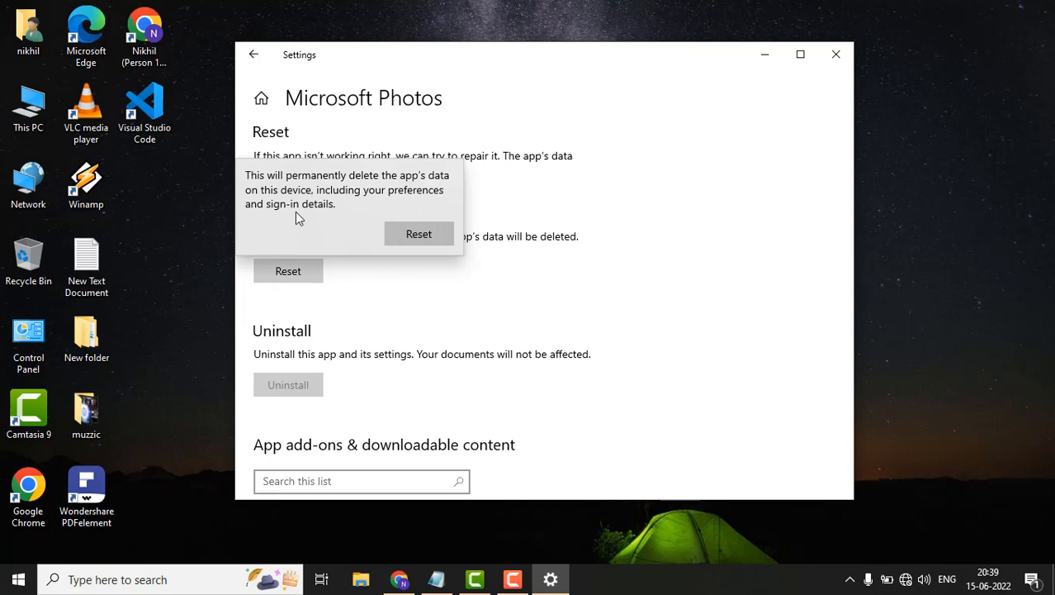
mouse_move(367, 216)
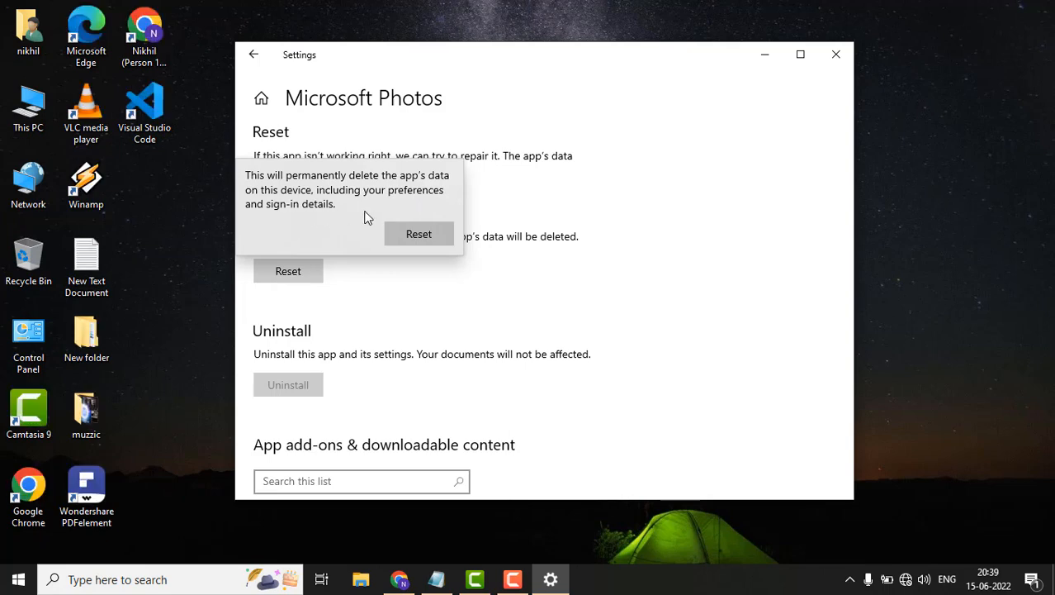
mouse_move(343, 221)
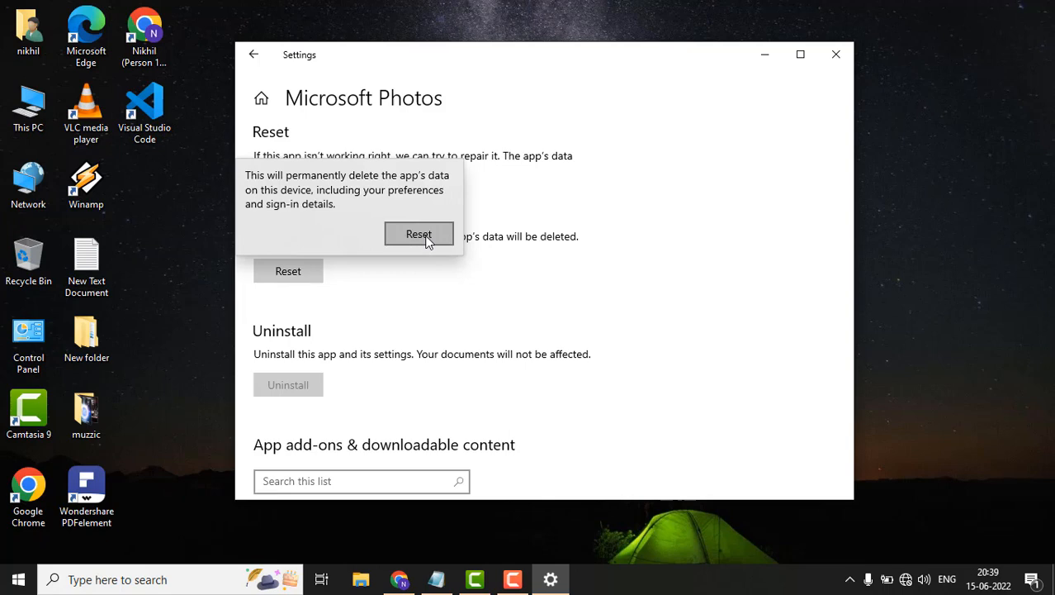
Confirm the Photos reset deleting its data, then close Settings back to the desktop
click(419, 234)
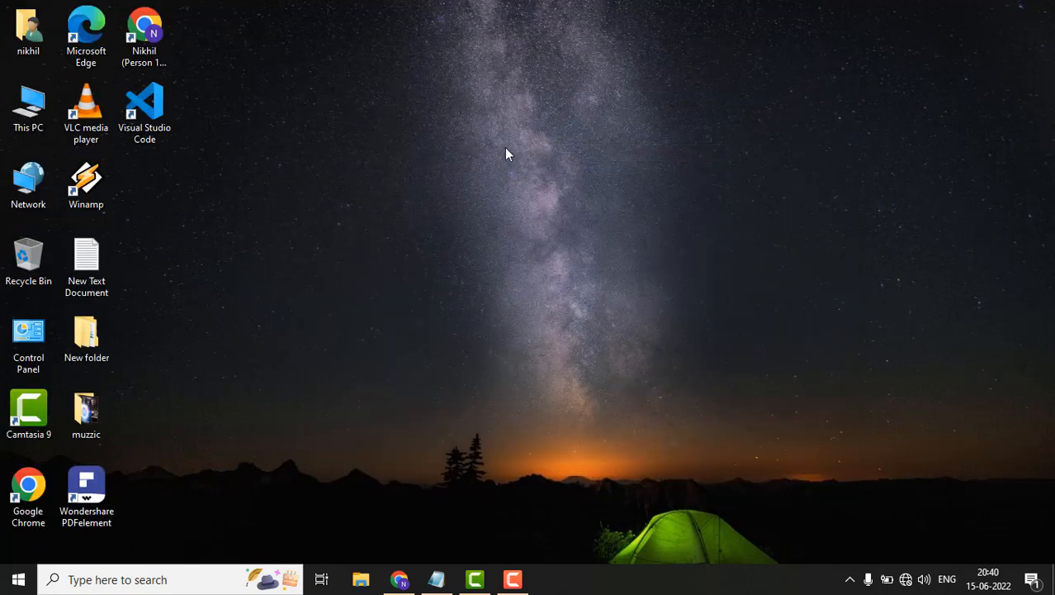
mouse_move(535, 195)
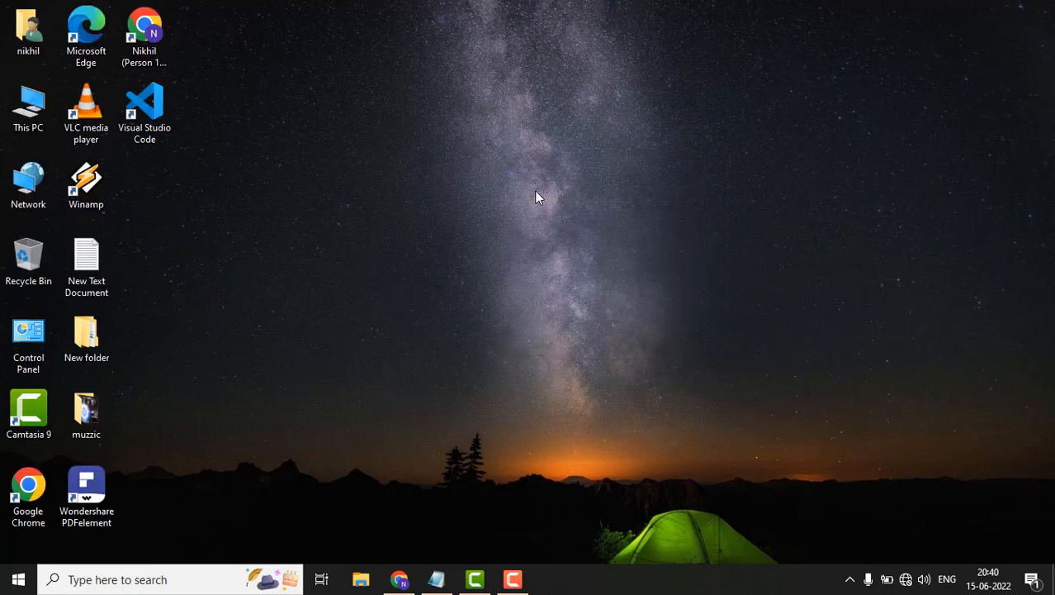
right_click(537, 196)
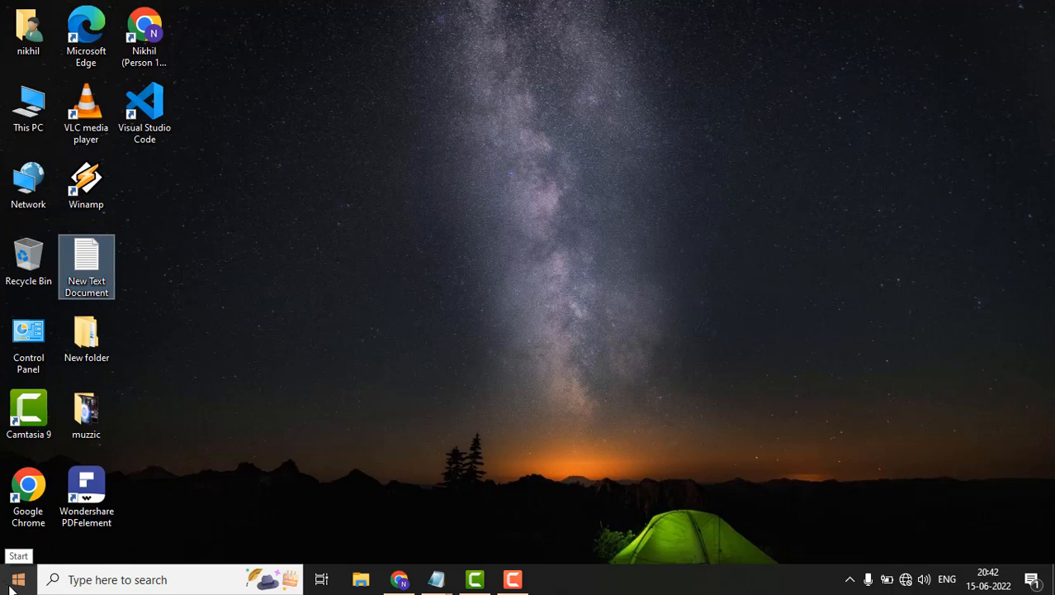
text(powers)
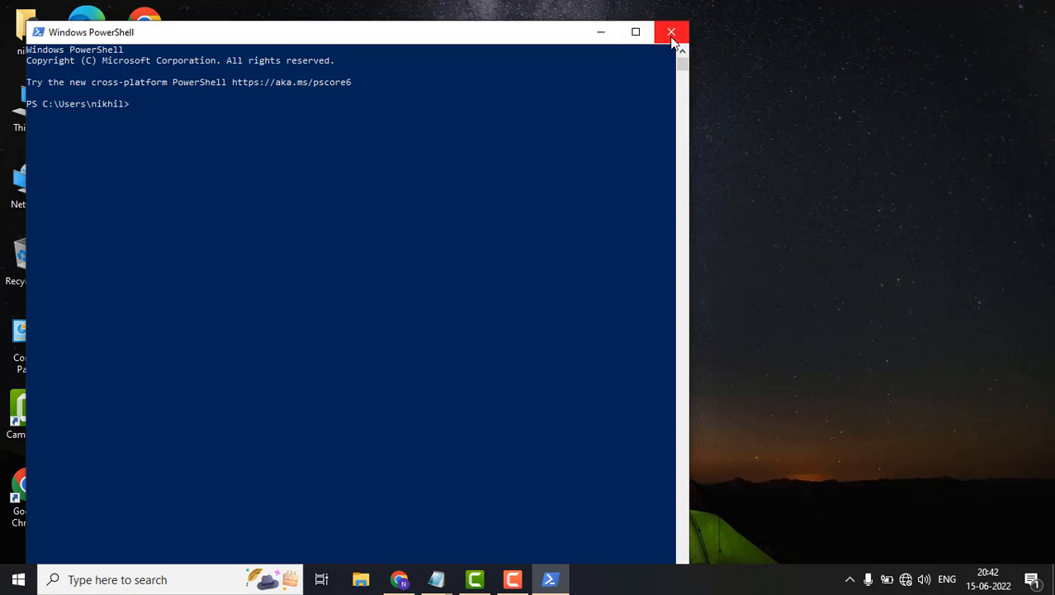
mouse_move(671, 33)
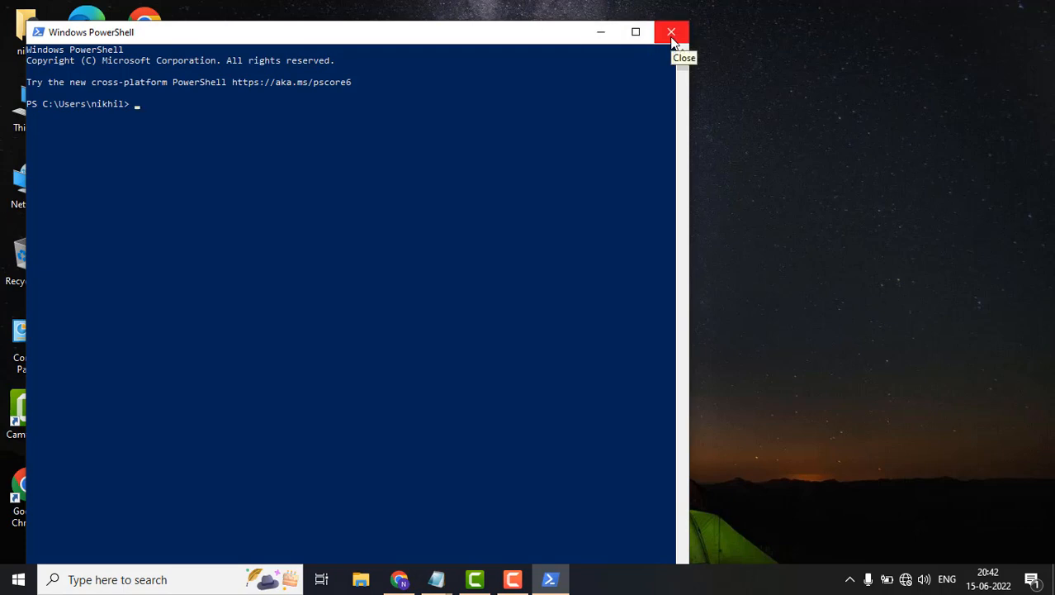
click(667, 32)
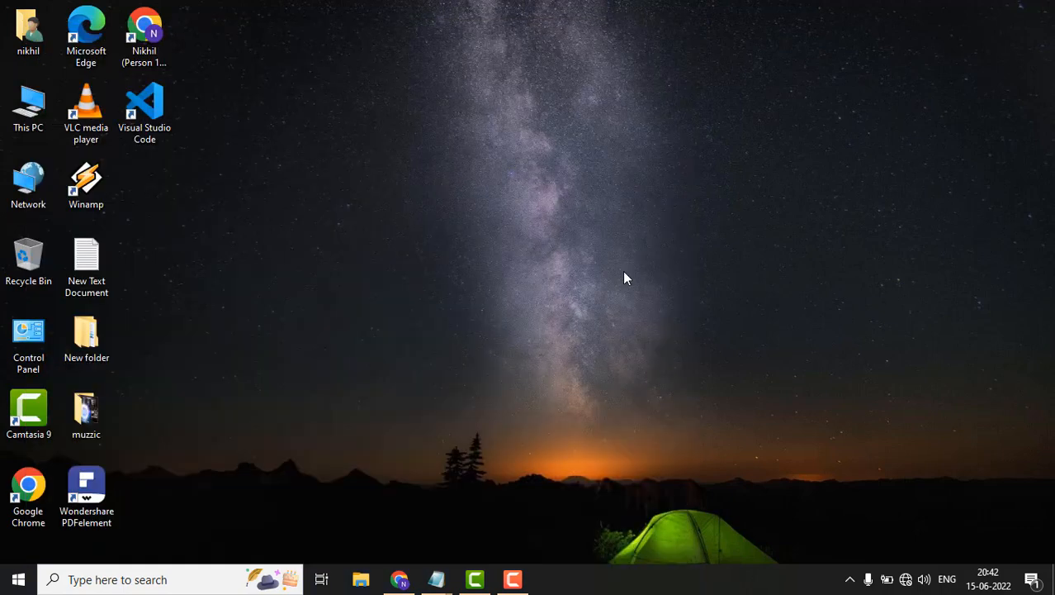
click(16, 580)
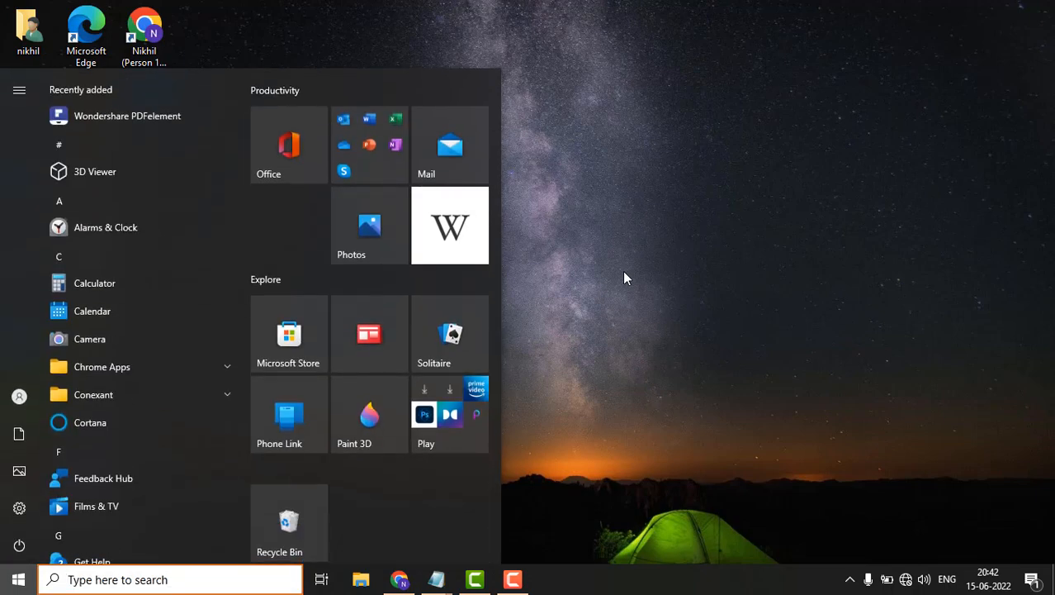
Search Start for 'powers' and launch Windows PowerShell as administrator
text(powers)
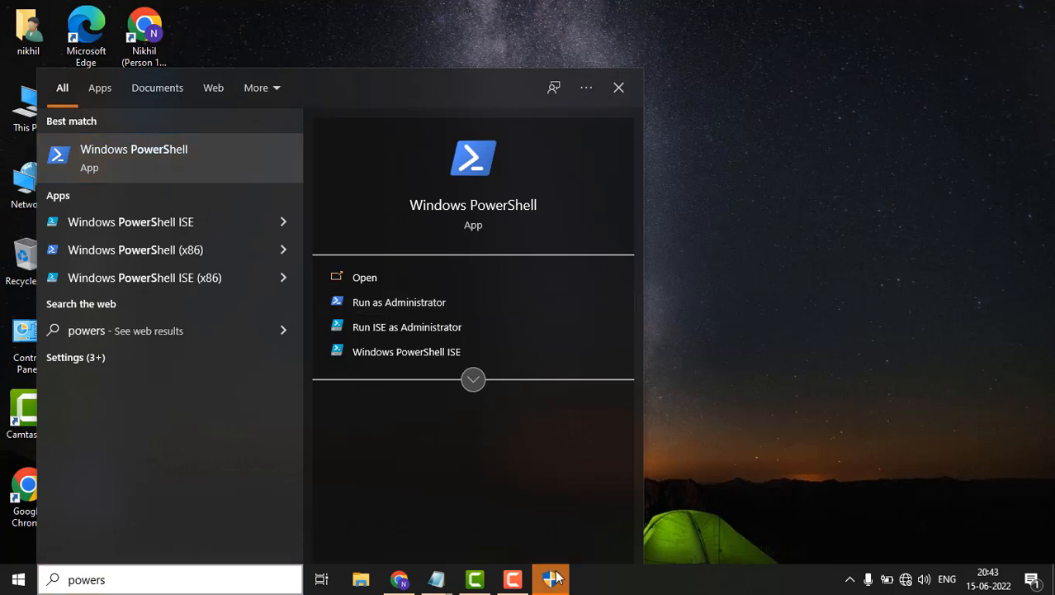
click(398, 301)
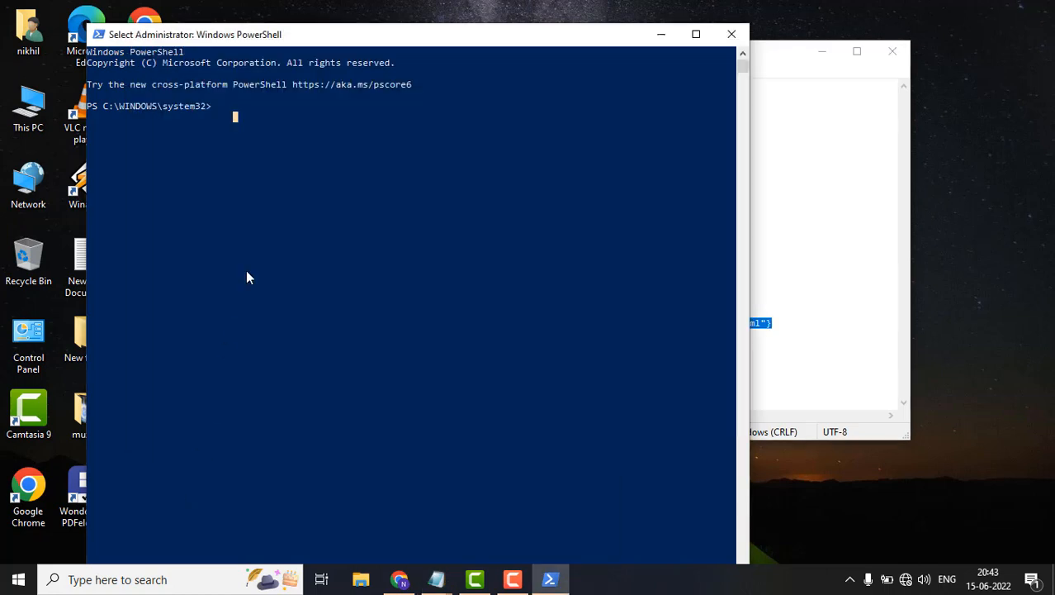
Enter the Get-AppXPackage | Foreach {Add-AppxPackage -DisableDevelopmentMode -Register ...} command at the admin prompt
text(Get-AppXPackage | Foreach {Add-AppxPackage -DisableDevelopmentMode -Register "$($_.InstallLocation)\AppXManifest.xml"})
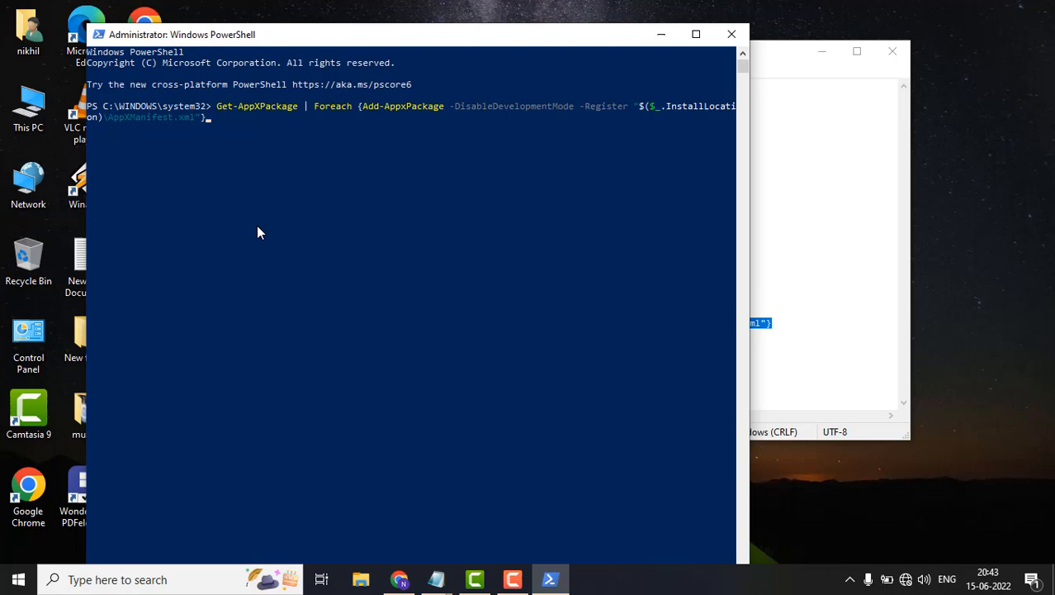
mouse_move(331, 228)
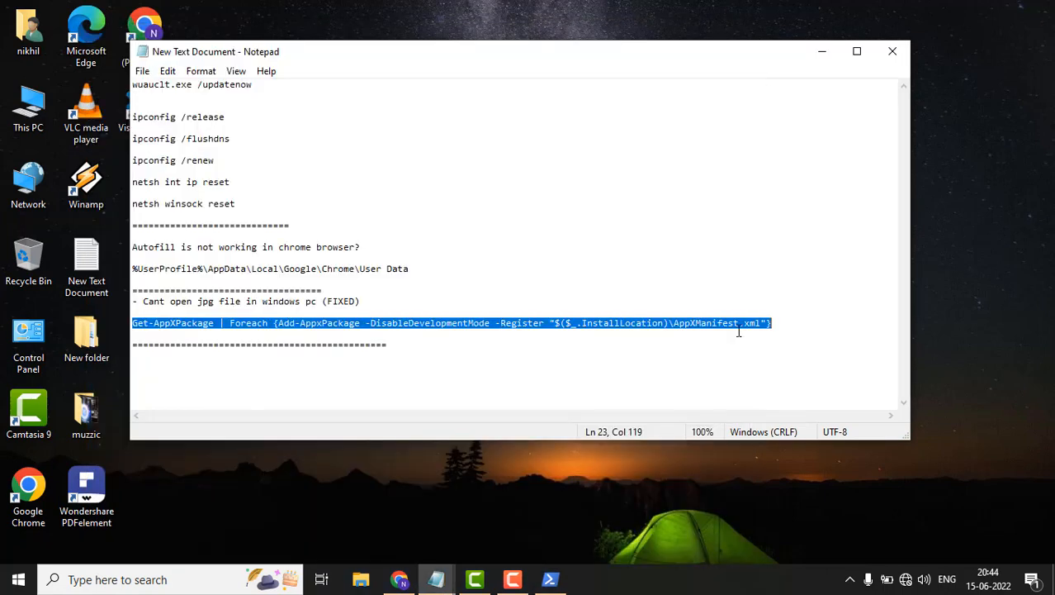
mouse_move(410, 466)
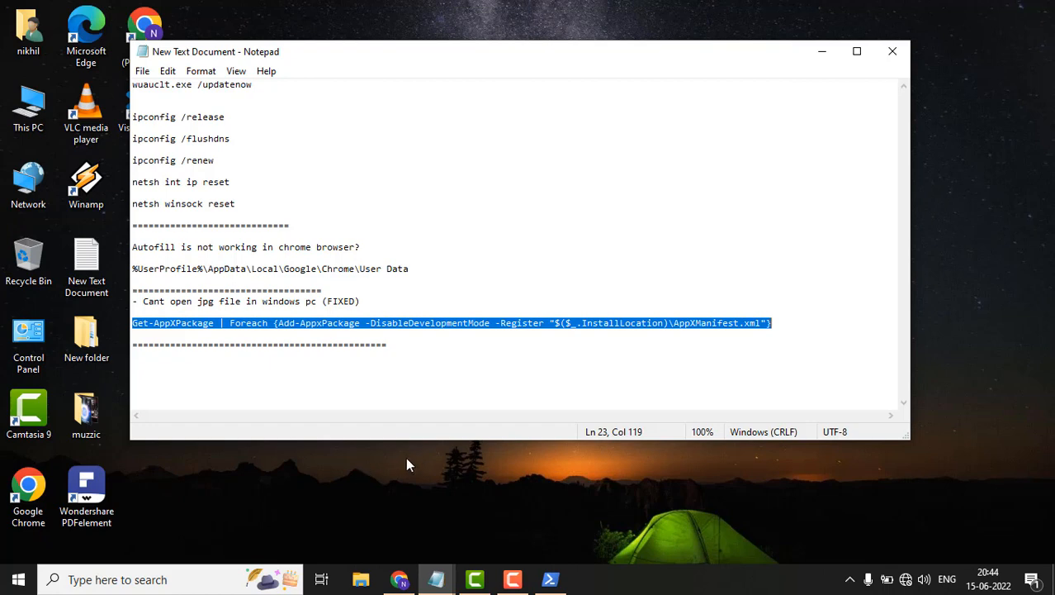
mouse_move(542, 365)
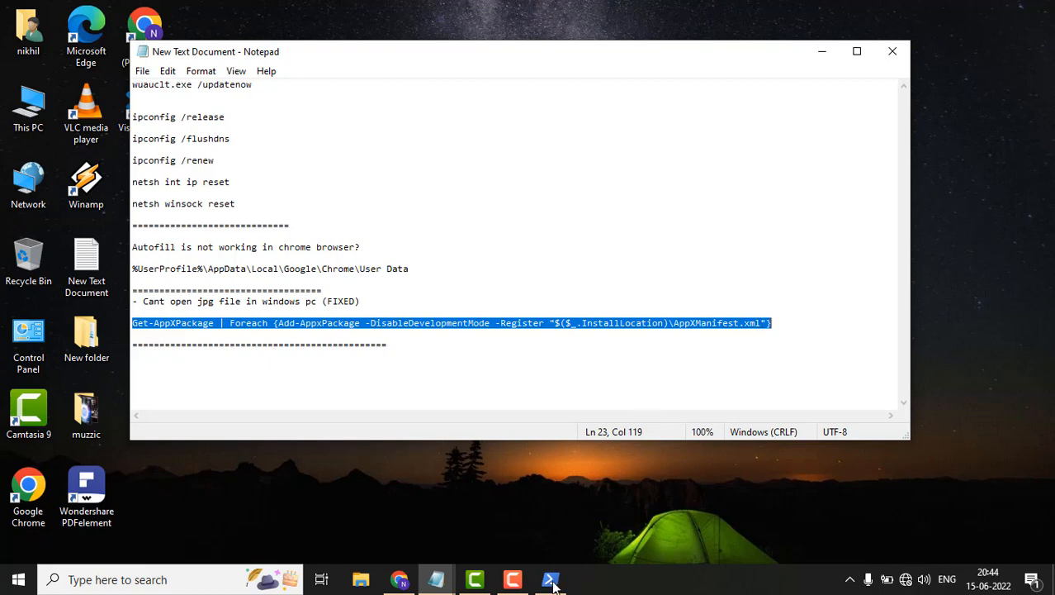
click(550, 578)
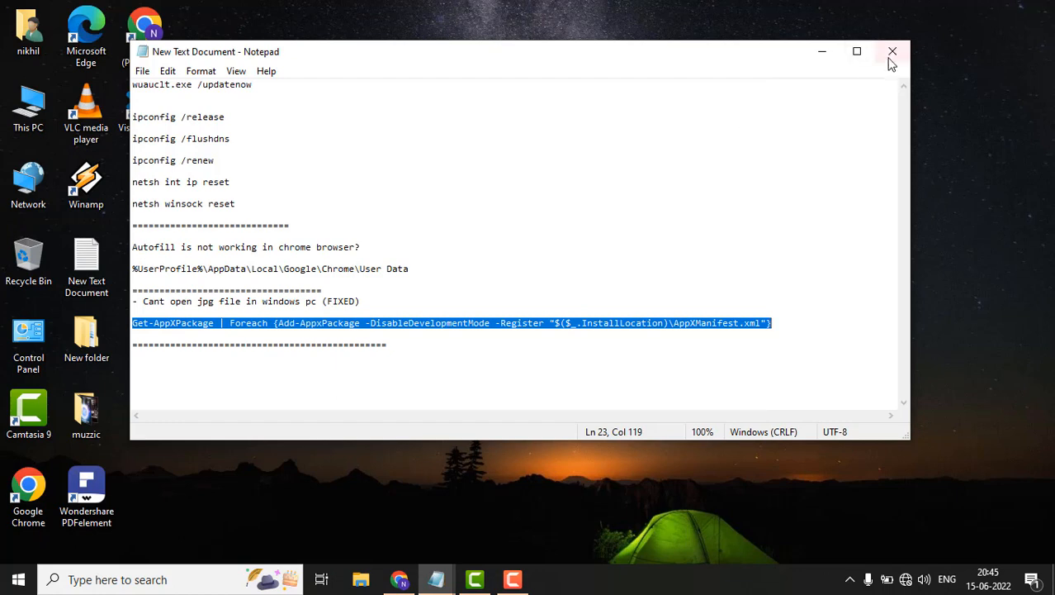
mouse_move(743, 322)
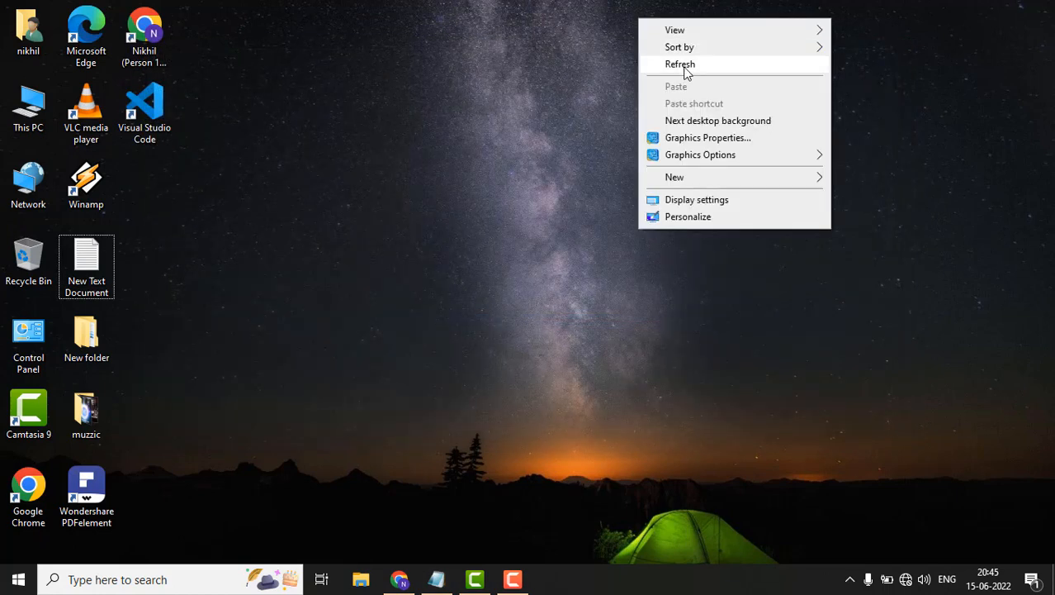
Close Notepad and PowerShell and refresh the desktop
click(681, 63)
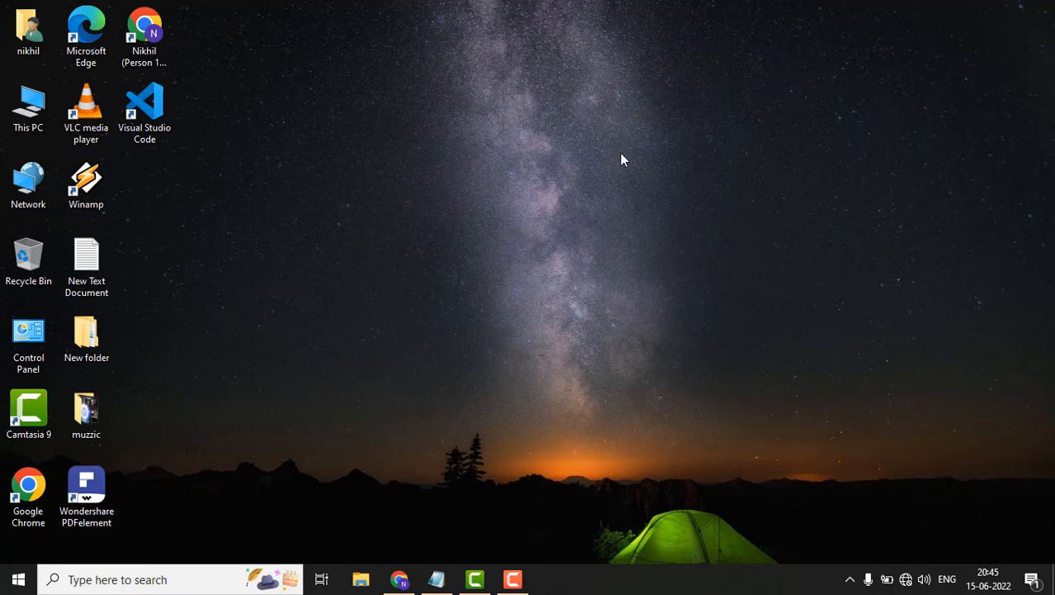
mouse_move(542, 269)
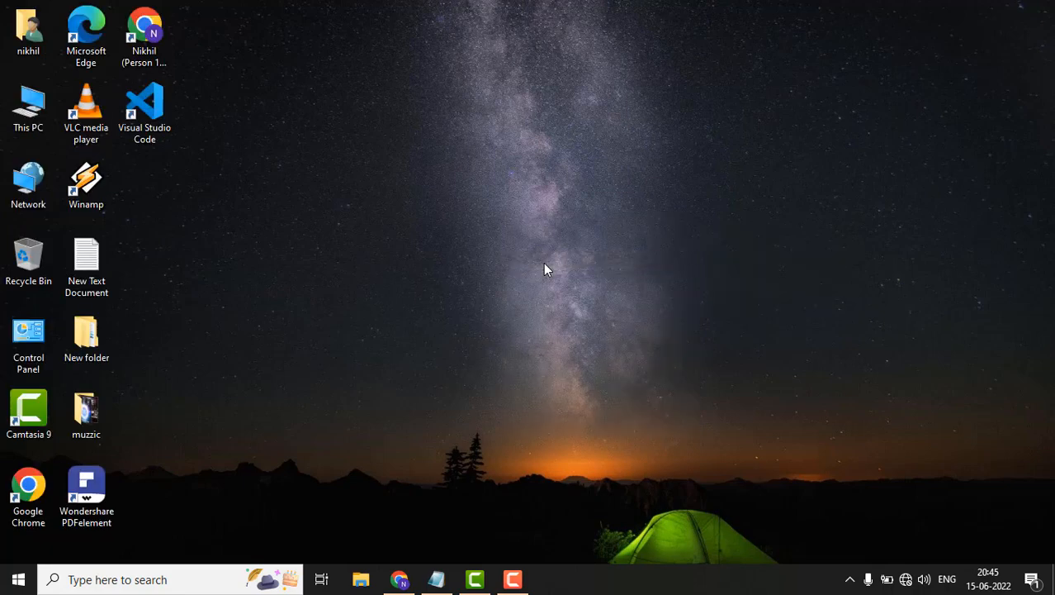